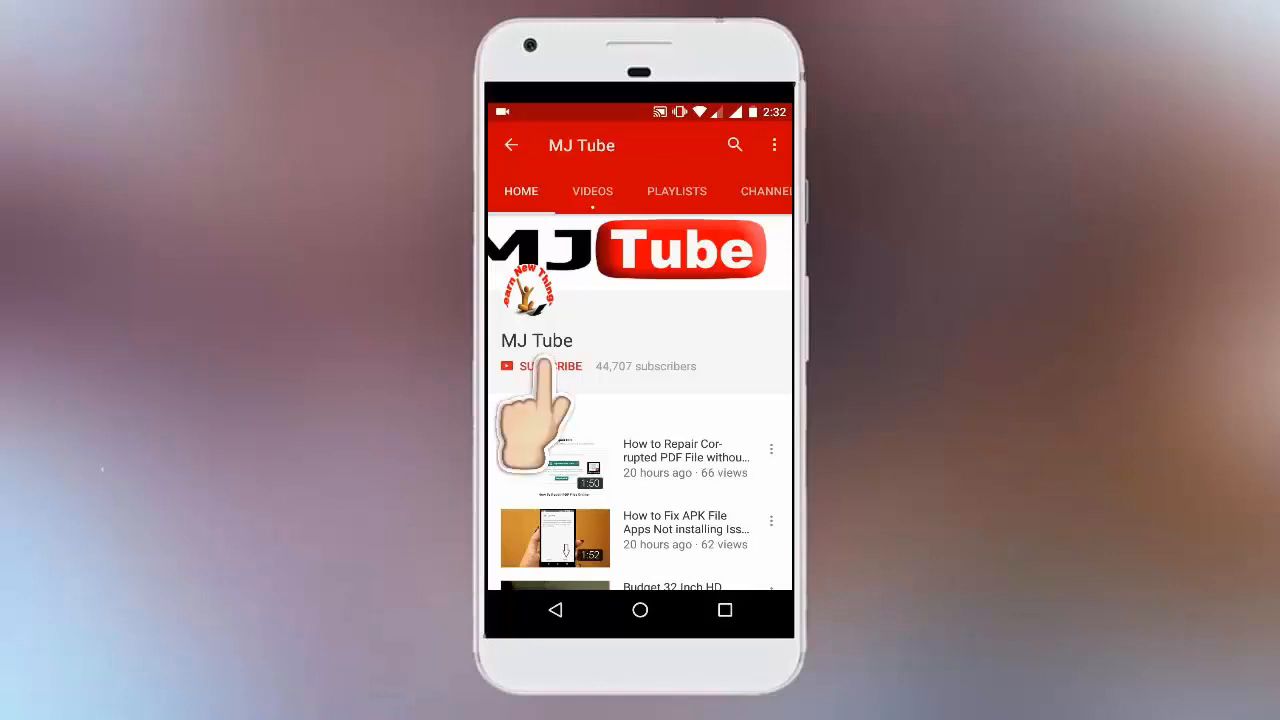
# Step: Set the page to A4 with a 1.2-inch top margin and narrower side margins
pyautogui.click(540, 366)
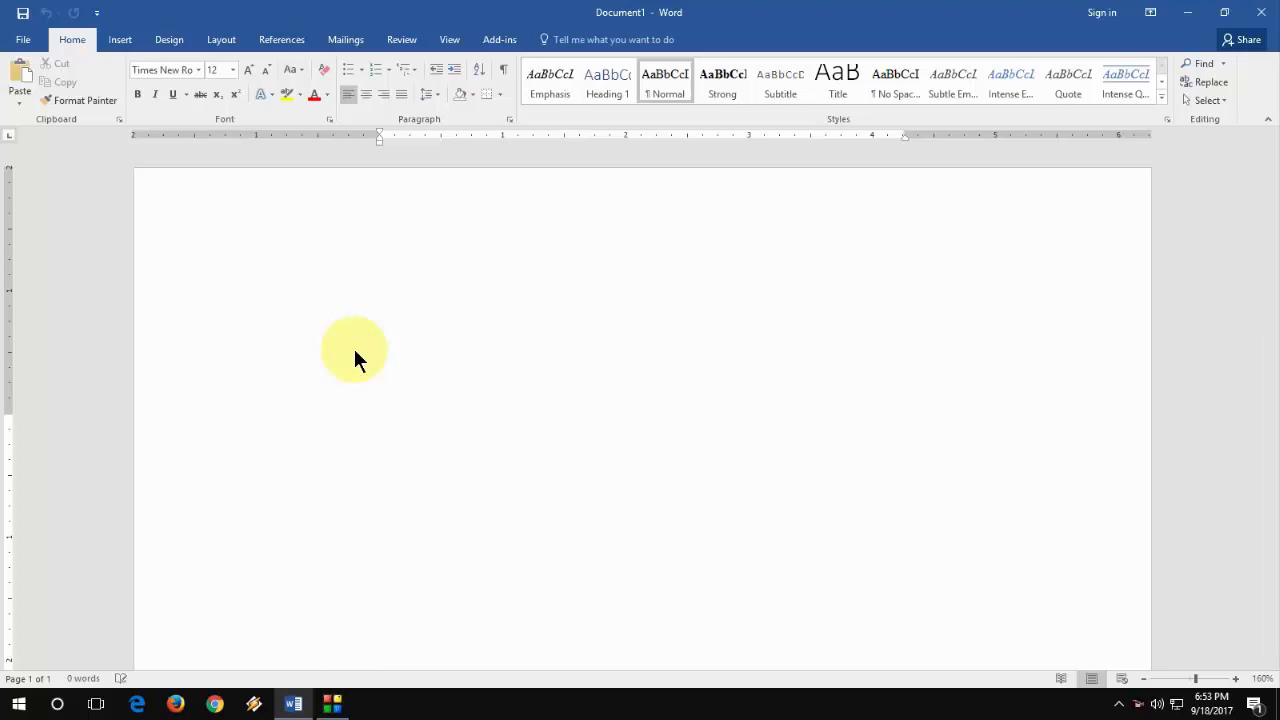
pyautogui.click(380, 426)
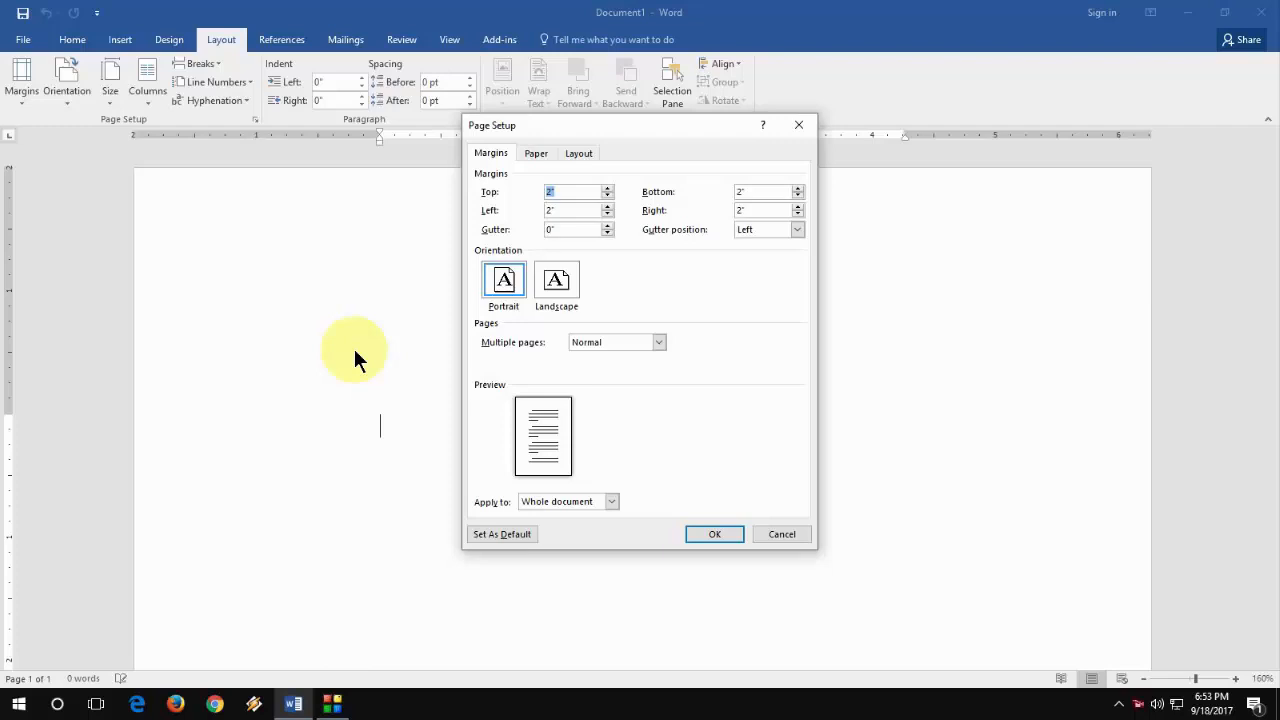
pyautogui.write('1.2')
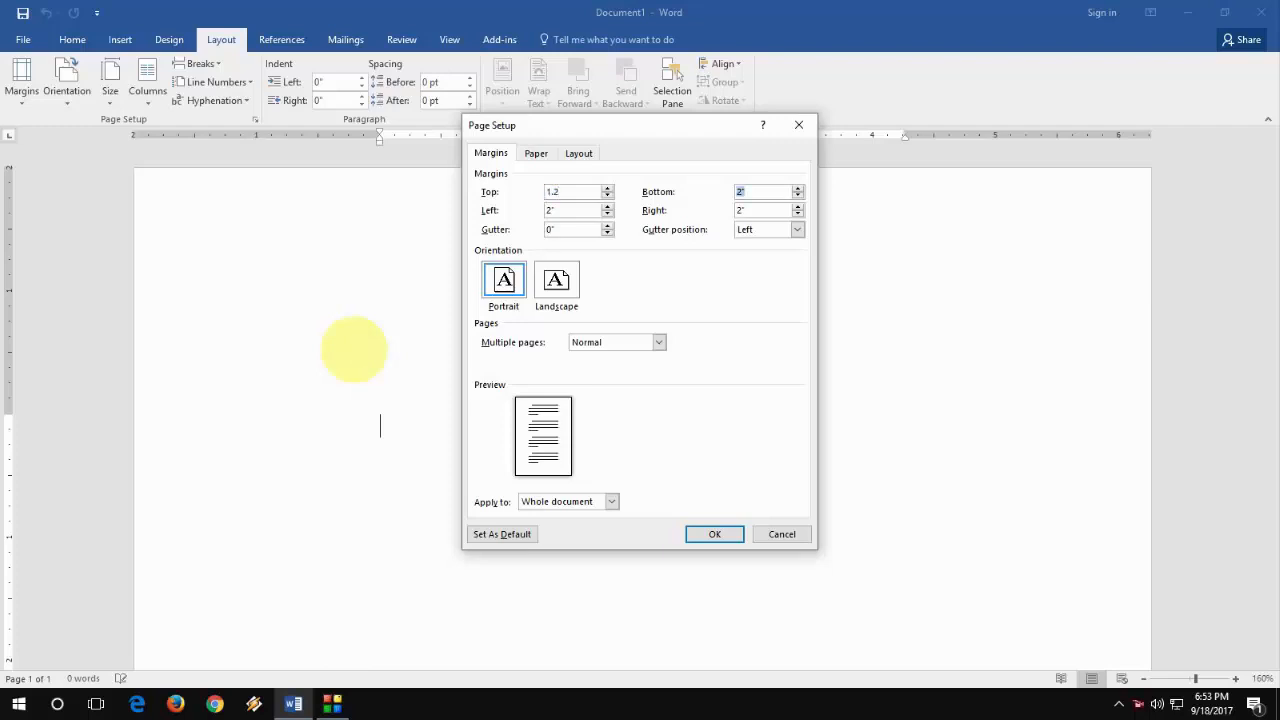
pyautogui.click(536, 153)
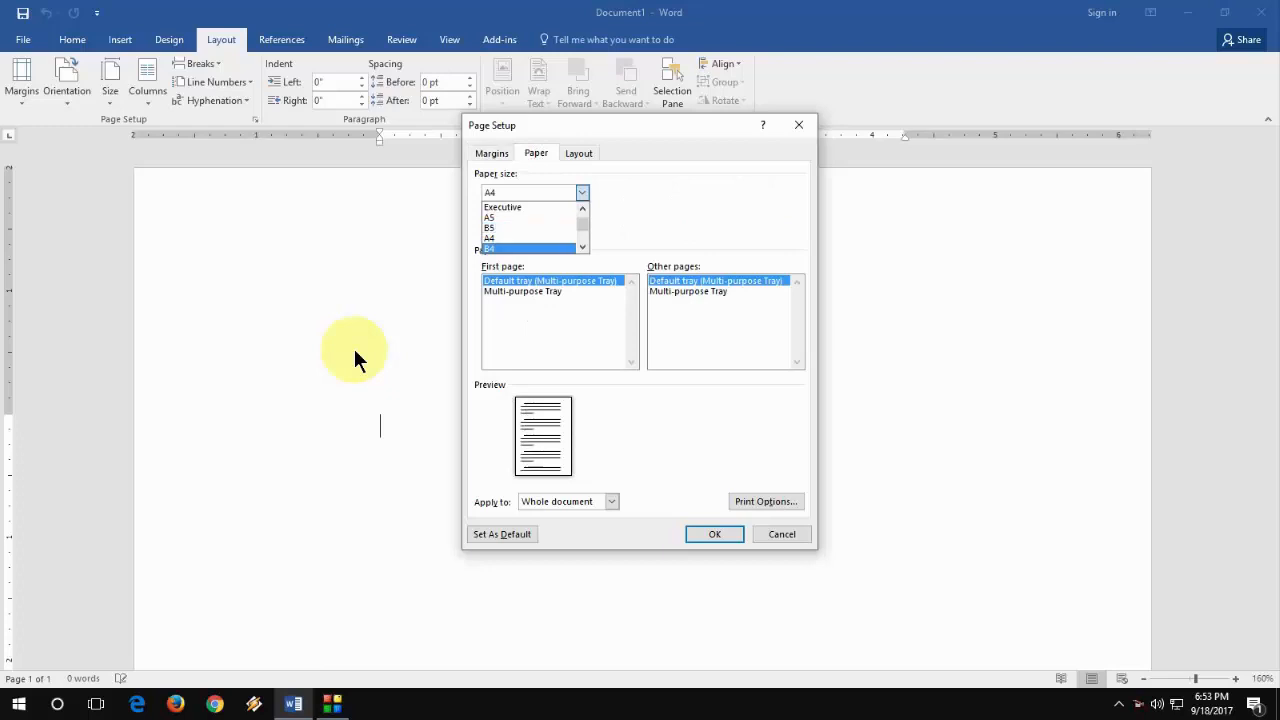
pyautogui.click(500, 237)
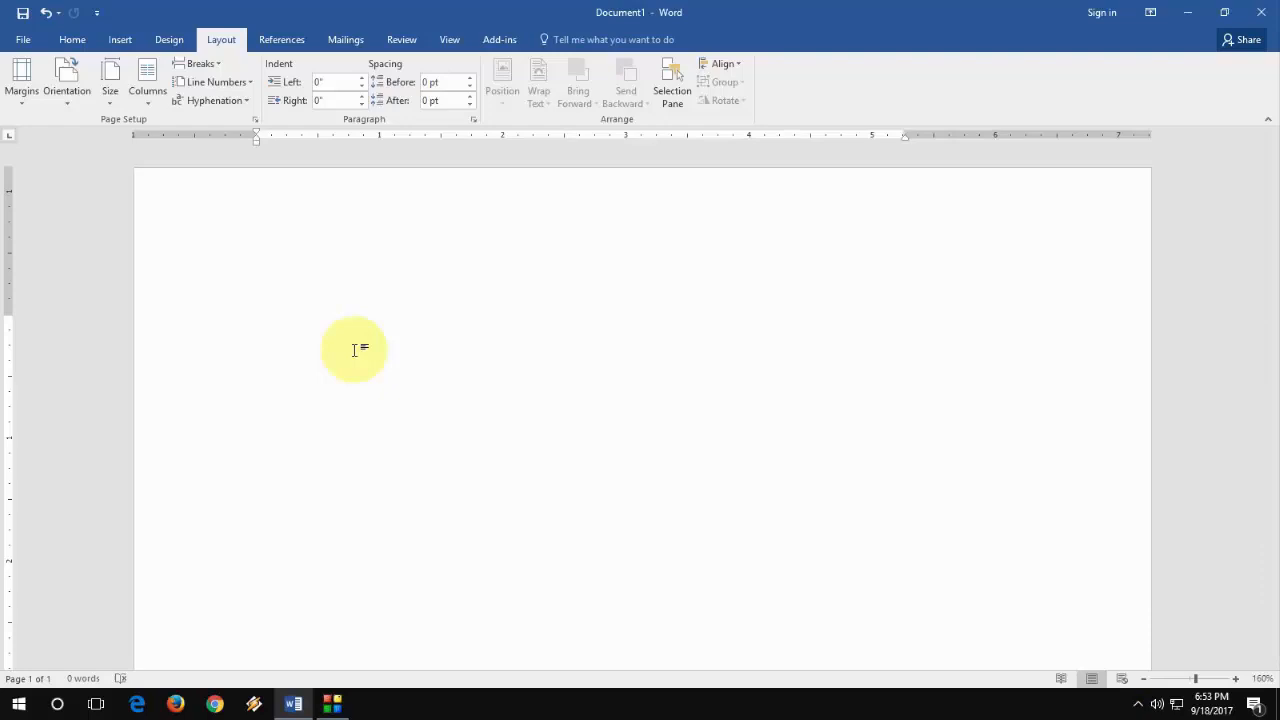
# Step: Open the Font dialog from the Home tab, showing Times New Roman 12 pt
pyautogui.click(71, 39)
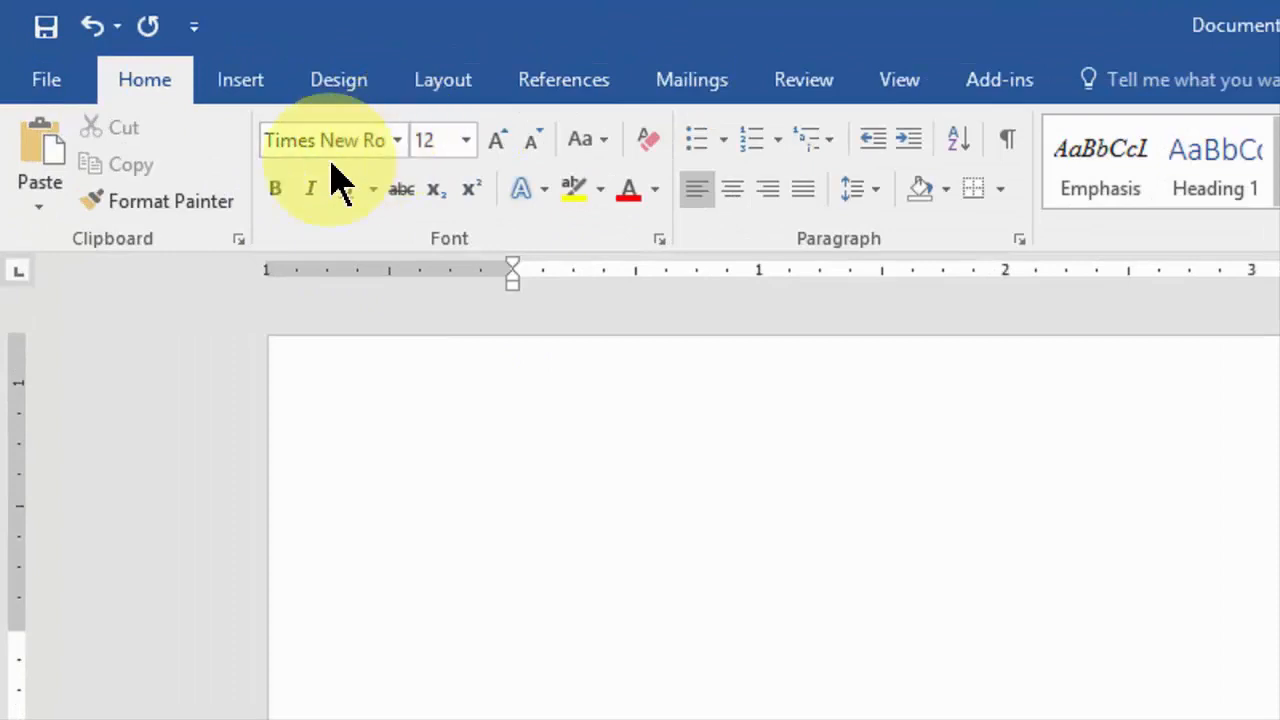
pyautogui.click(513, 655)
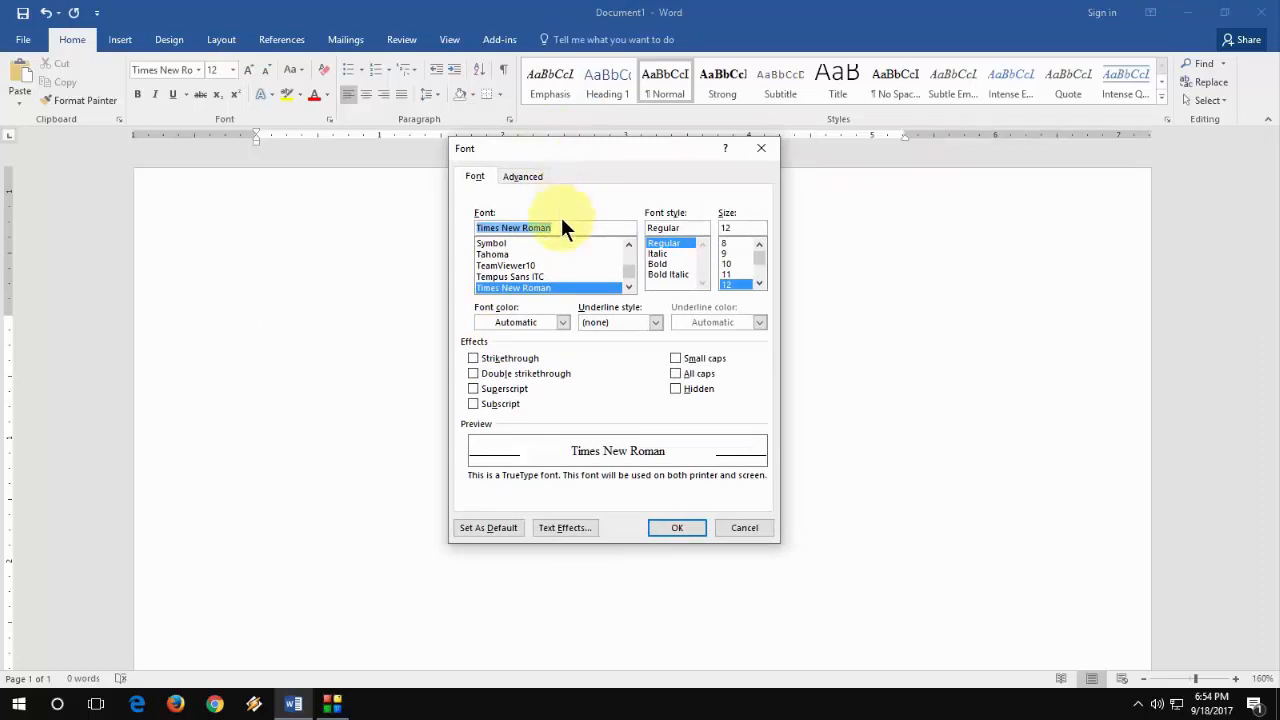
# Step: Set Cambria 13 pt as the default font for all Normal template documents
pyautogui.write('cambri')
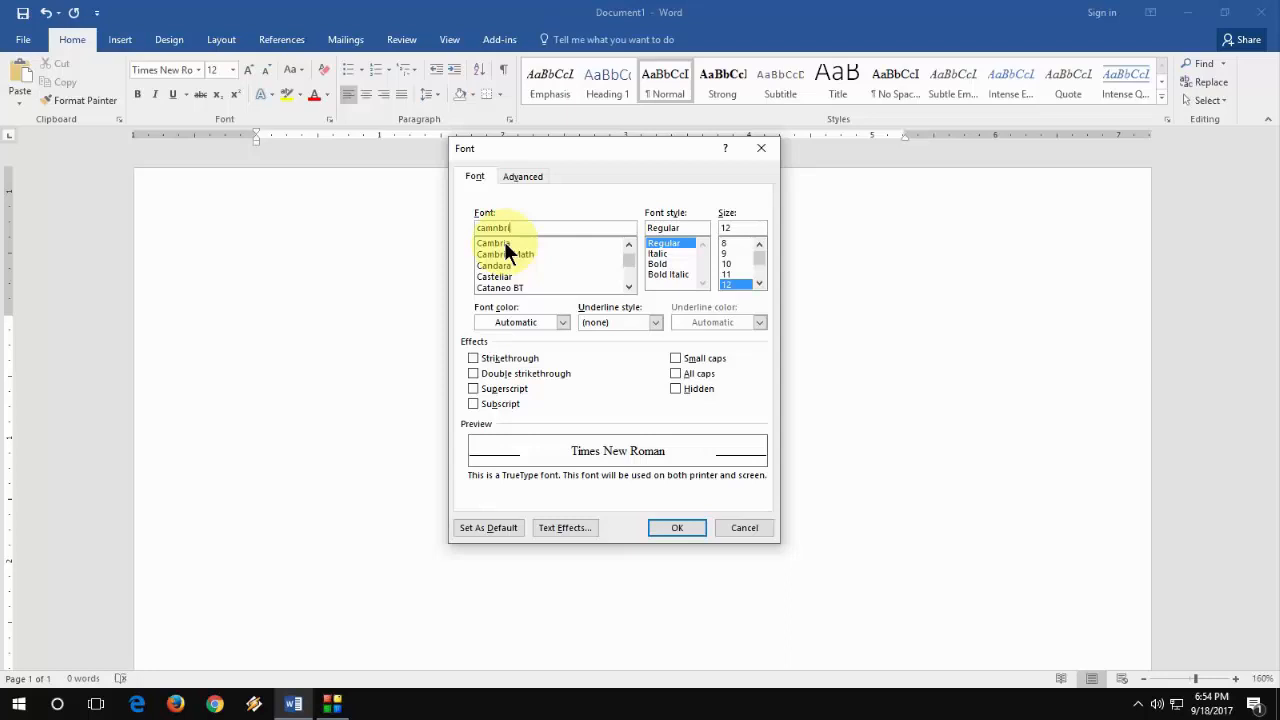
pyautogui.click(493, 242)
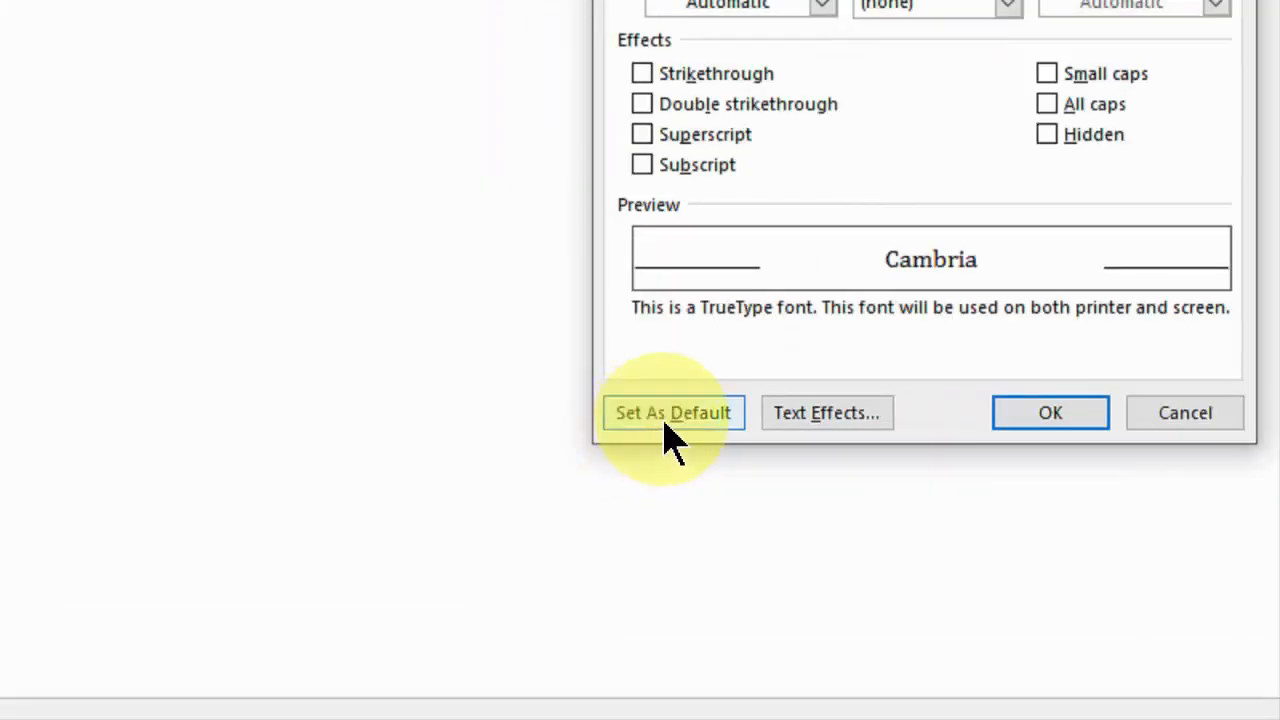
pyautogui.click(673, 413)
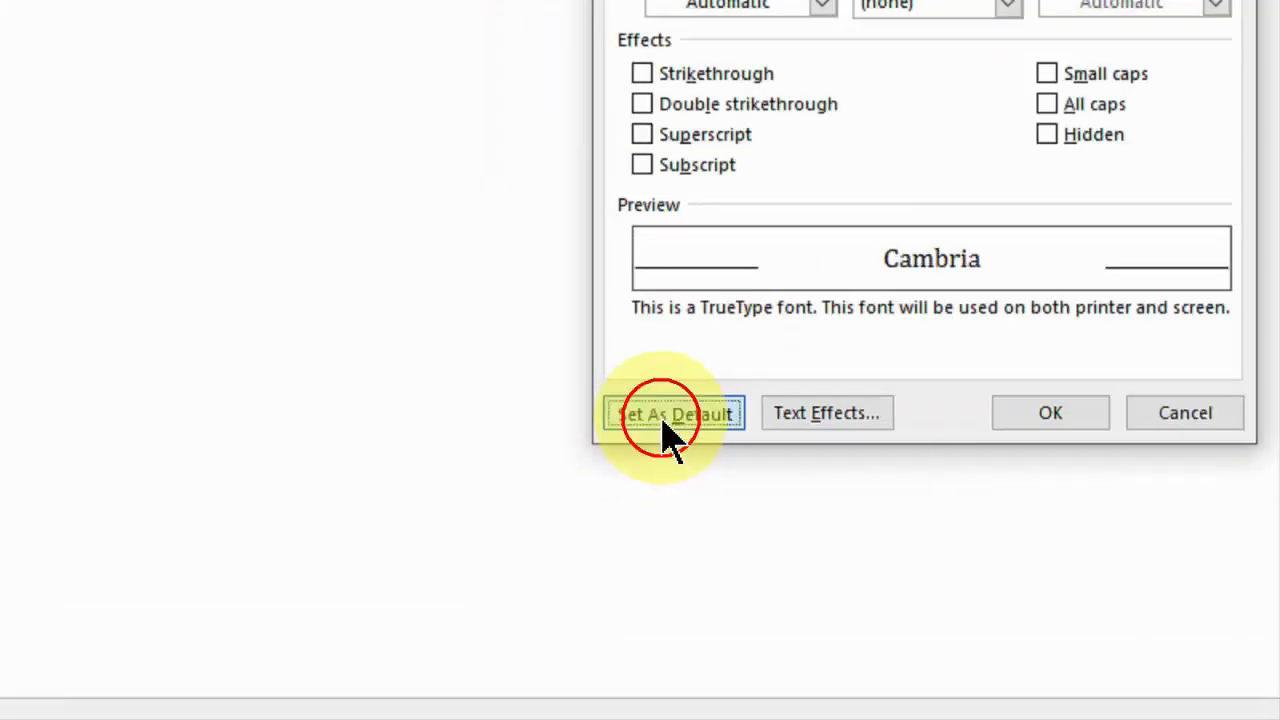
pyautogui.click(674, 413)
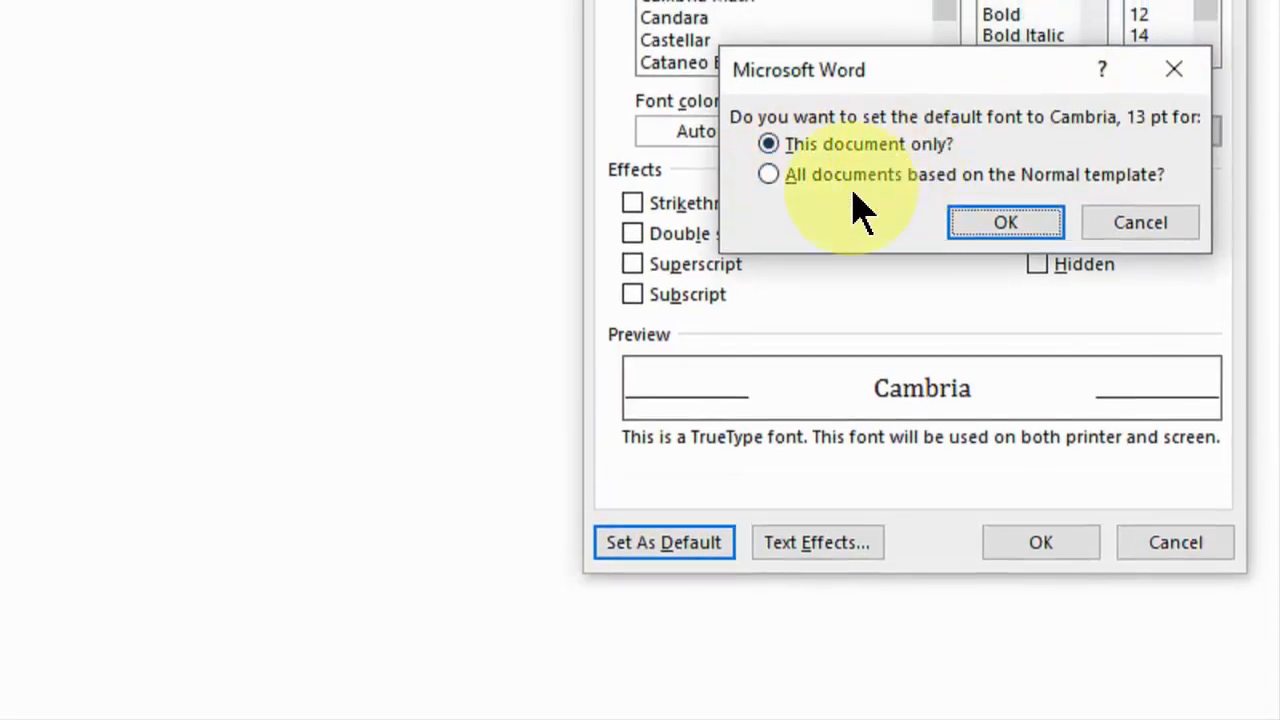
pyautogui.moveTo(770, 195)
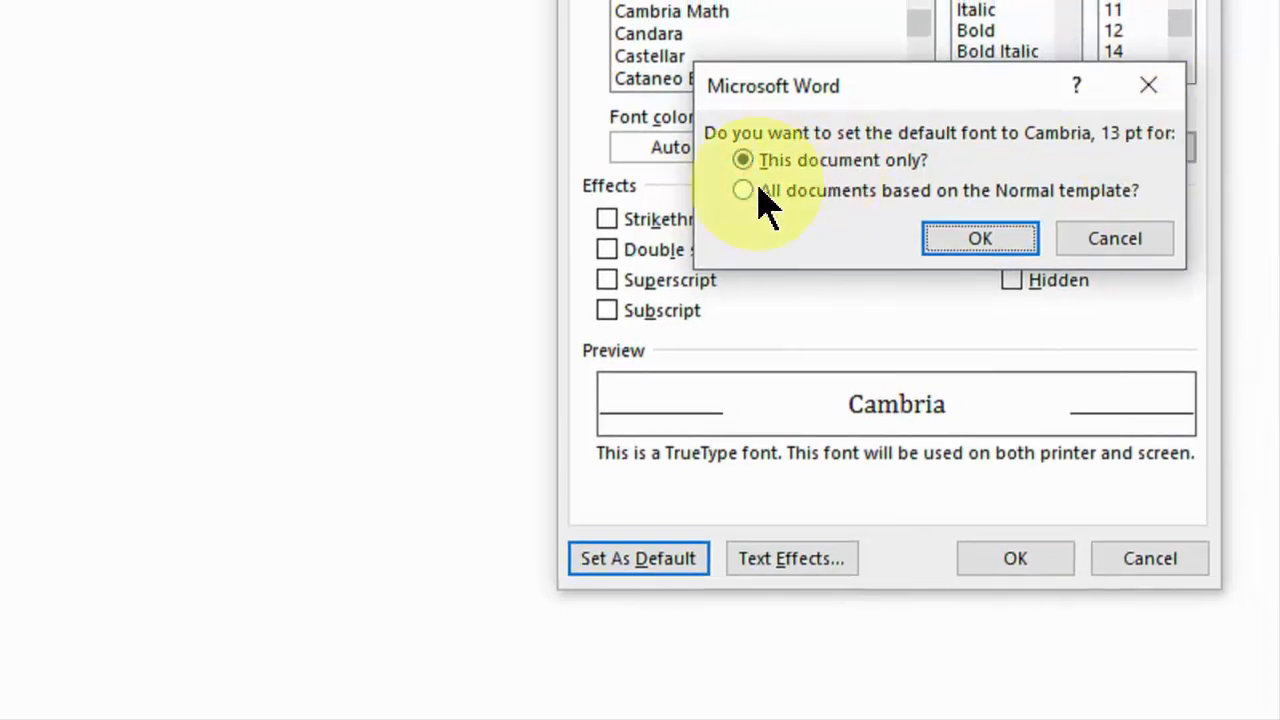
pyautogui.click(739, 190)
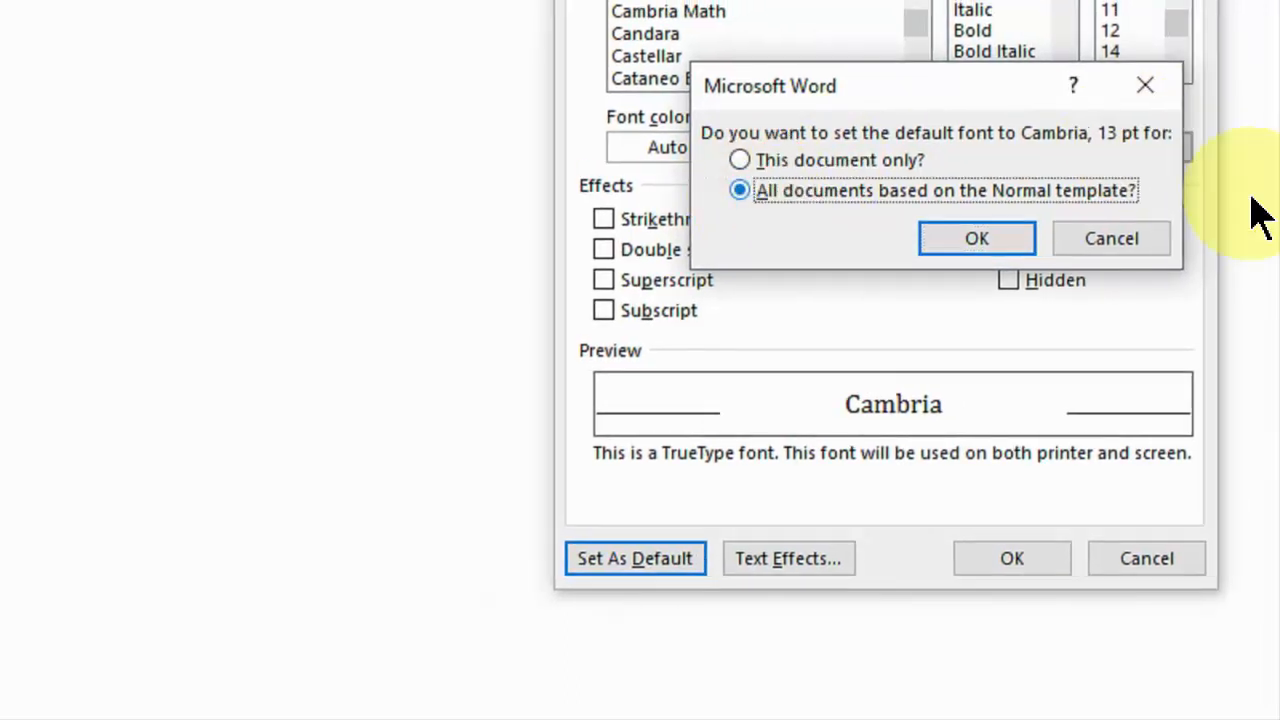
pyautogui.click(976, 238)
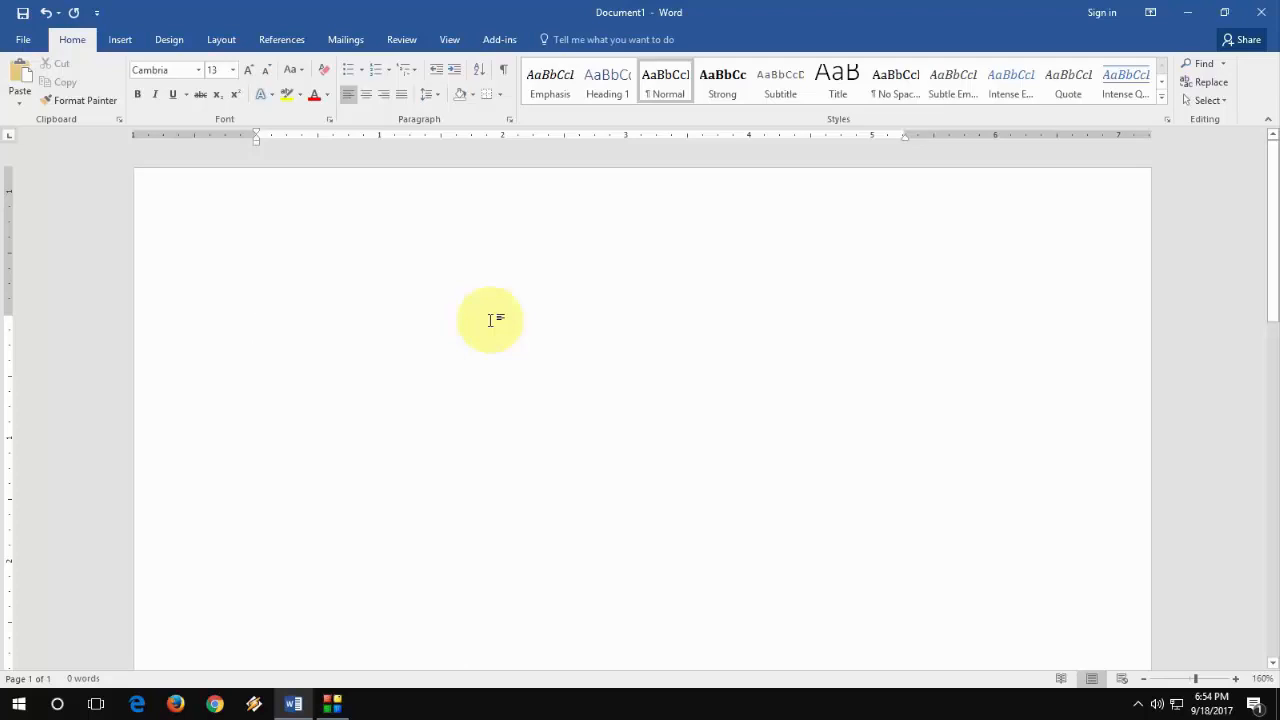
# Step: Reopen Page Setup from the Layout tab, showing A4 paper at 8.27 x 11.69 inches
pyautogui.click(257, 328)
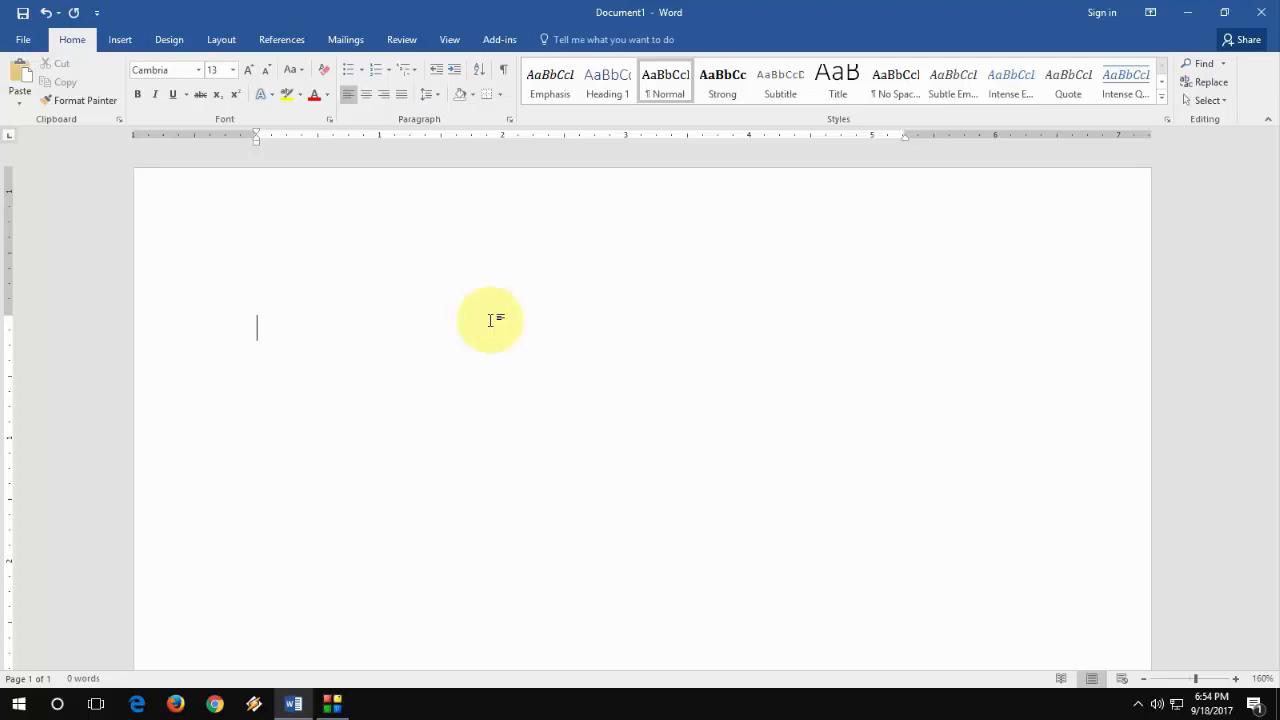
pyautogui.click(221, 39)
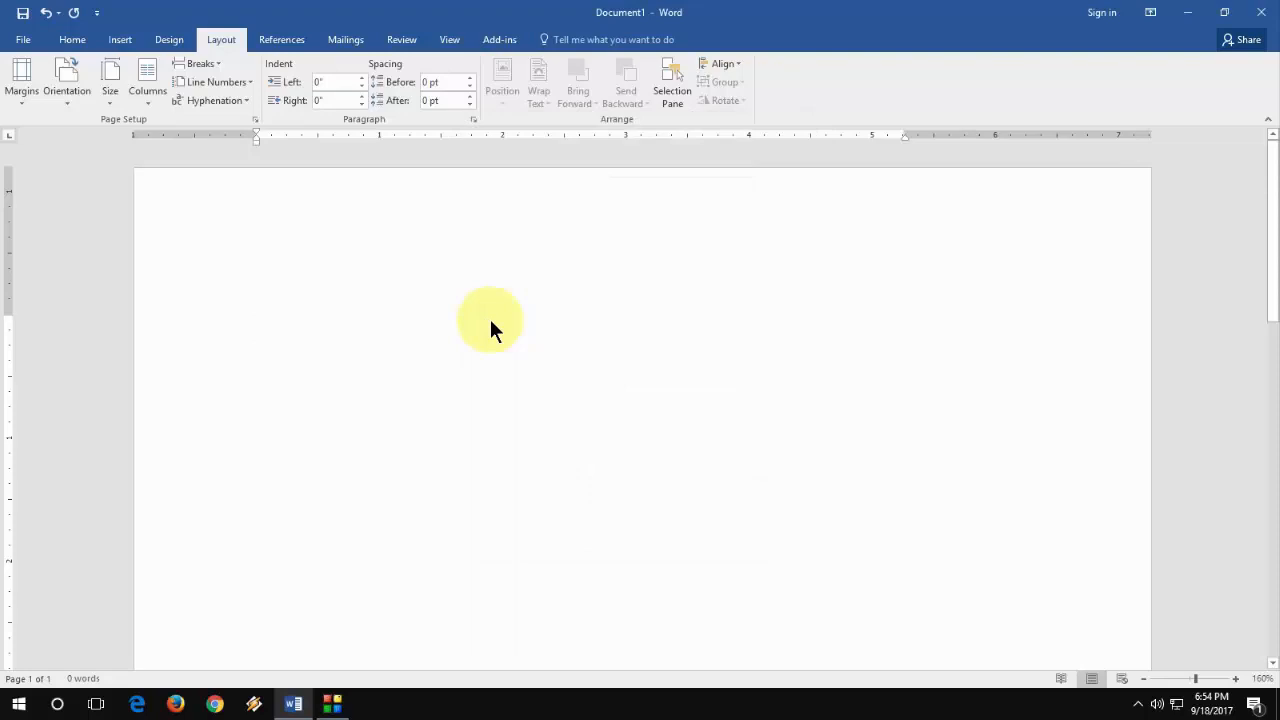
pyautogui.click(257, 328)
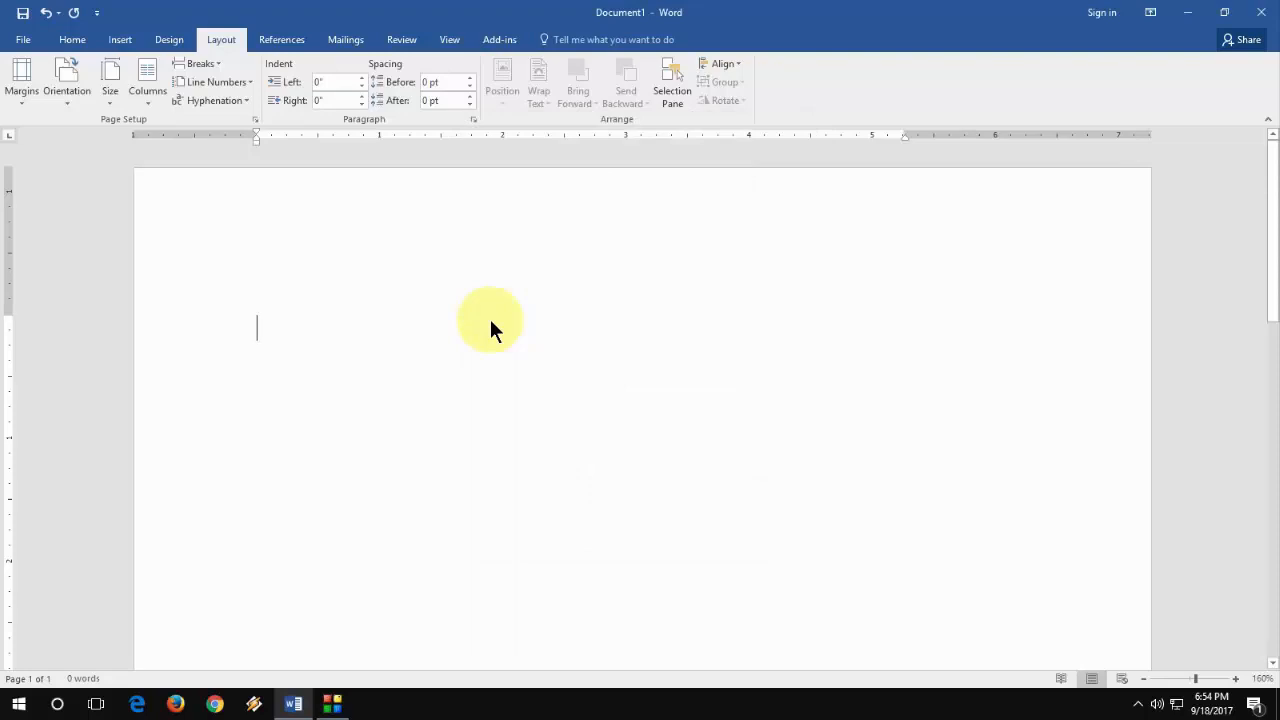
pyautogui.press('alt')
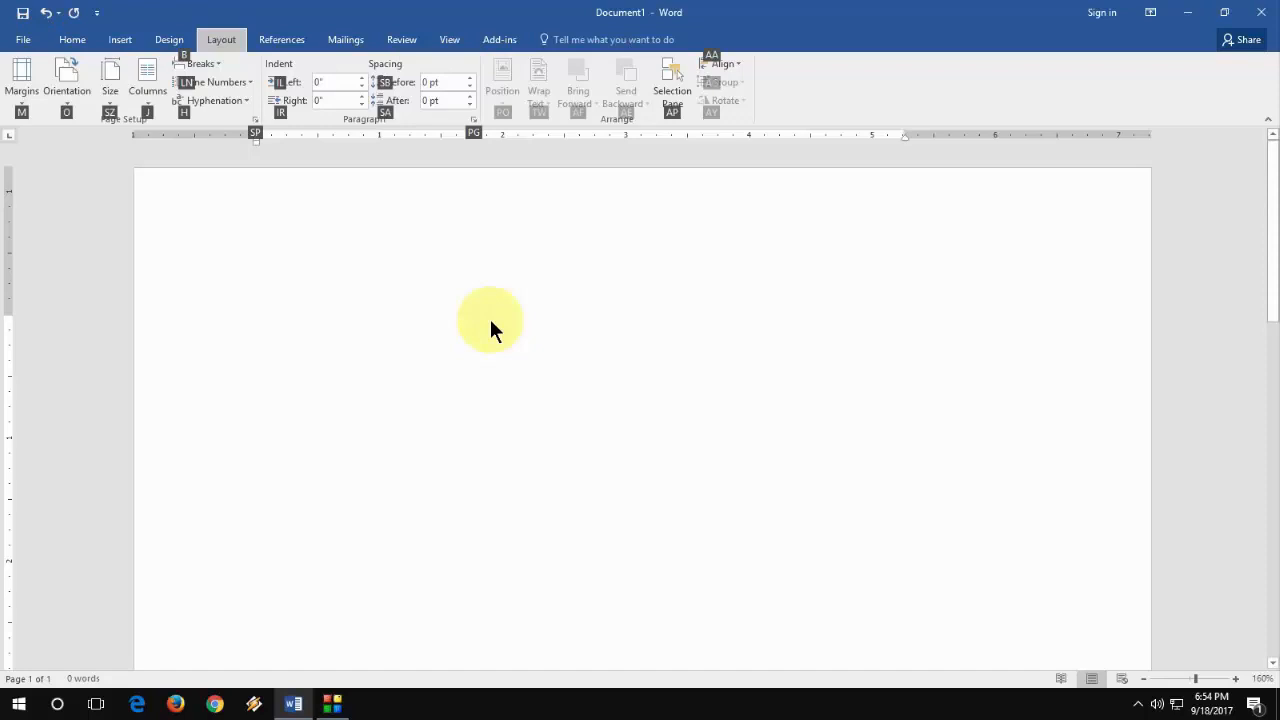
pyautogui.click(256, 119)
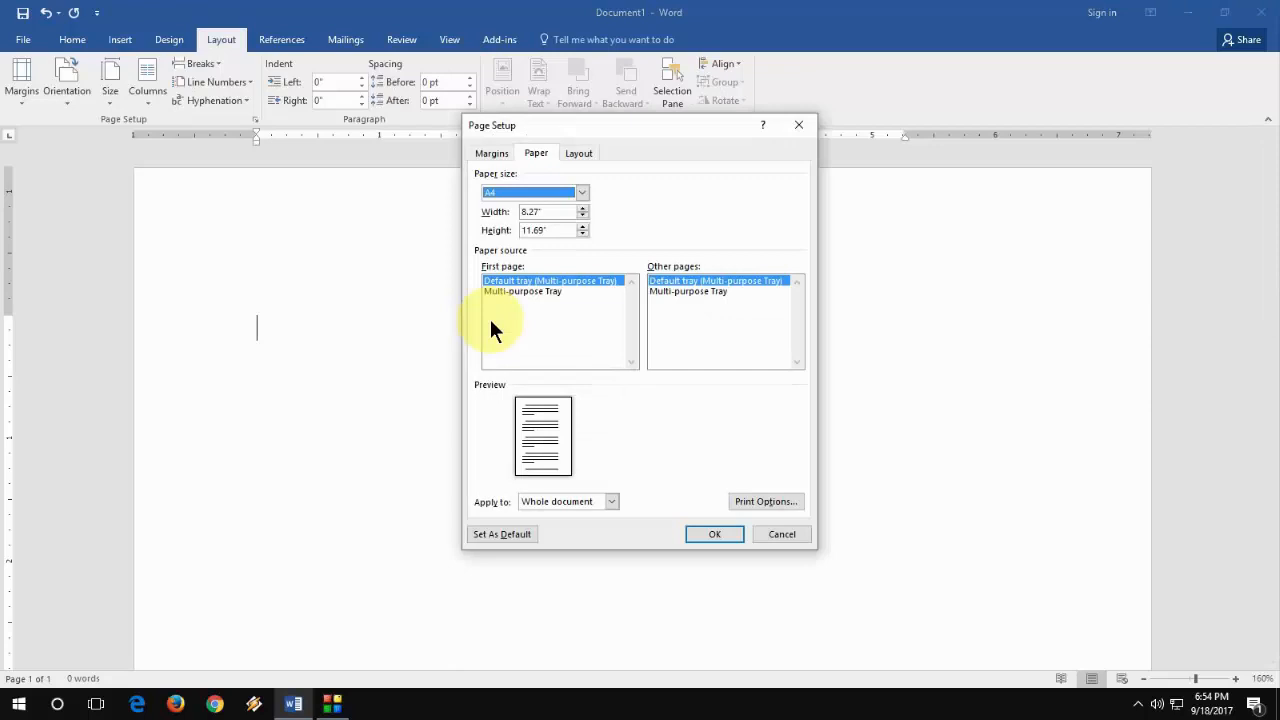
# Step: Set margins to top 1.2, left 1.5, bottom and right 1 inch, and save as default
pyautogui.click(491, 153)
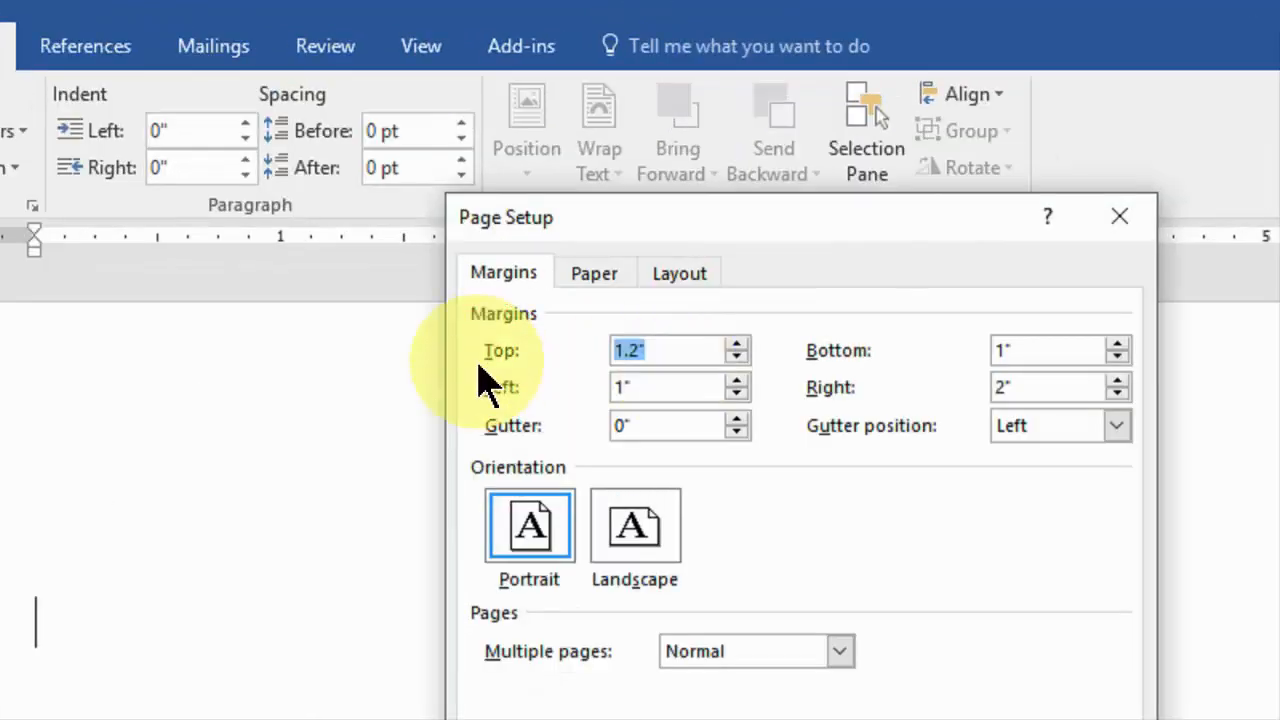
pyautogui.click(1050, 350)
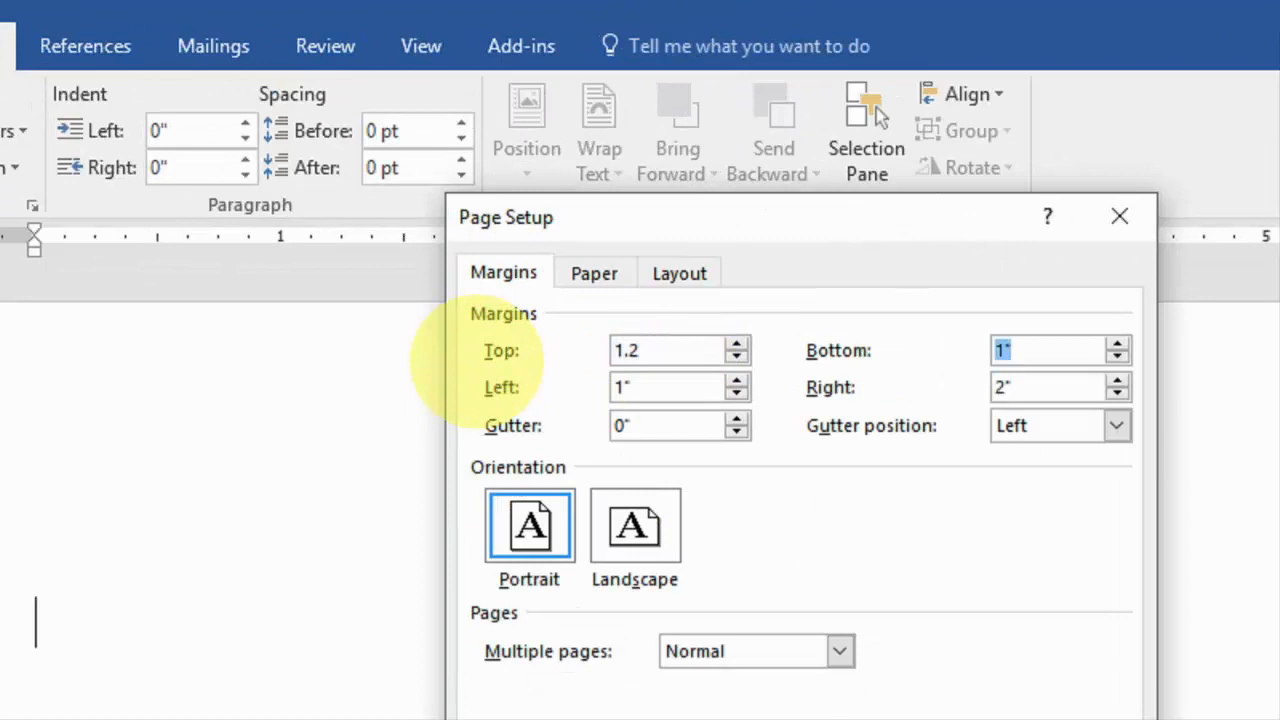
pyautogui.write('1.5')
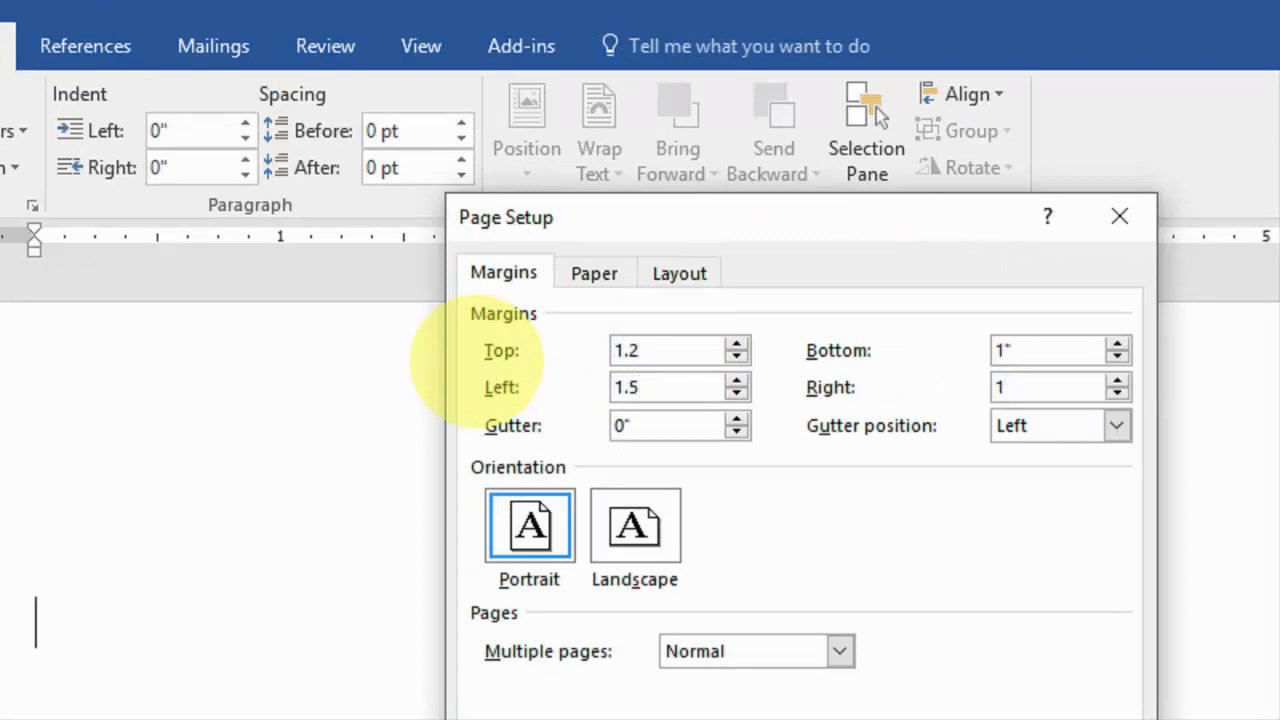
pyautogui.click(593, 272)
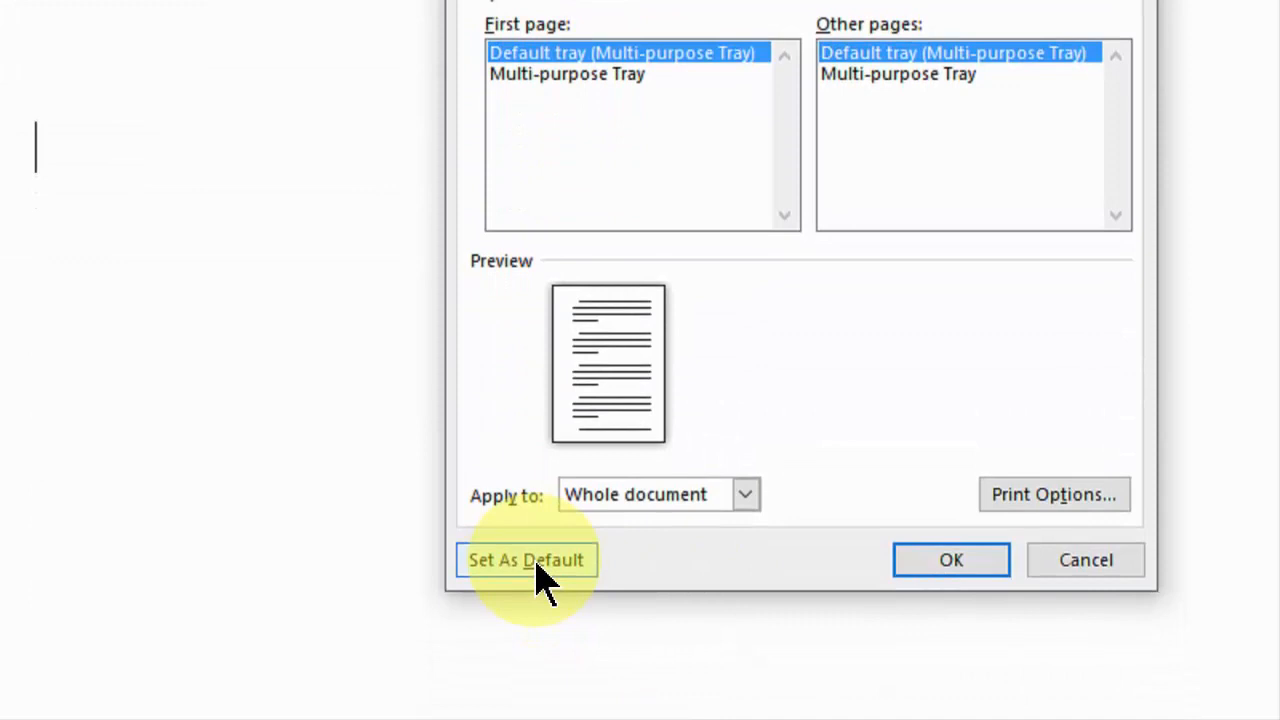
pyautogui.click(525, 560)
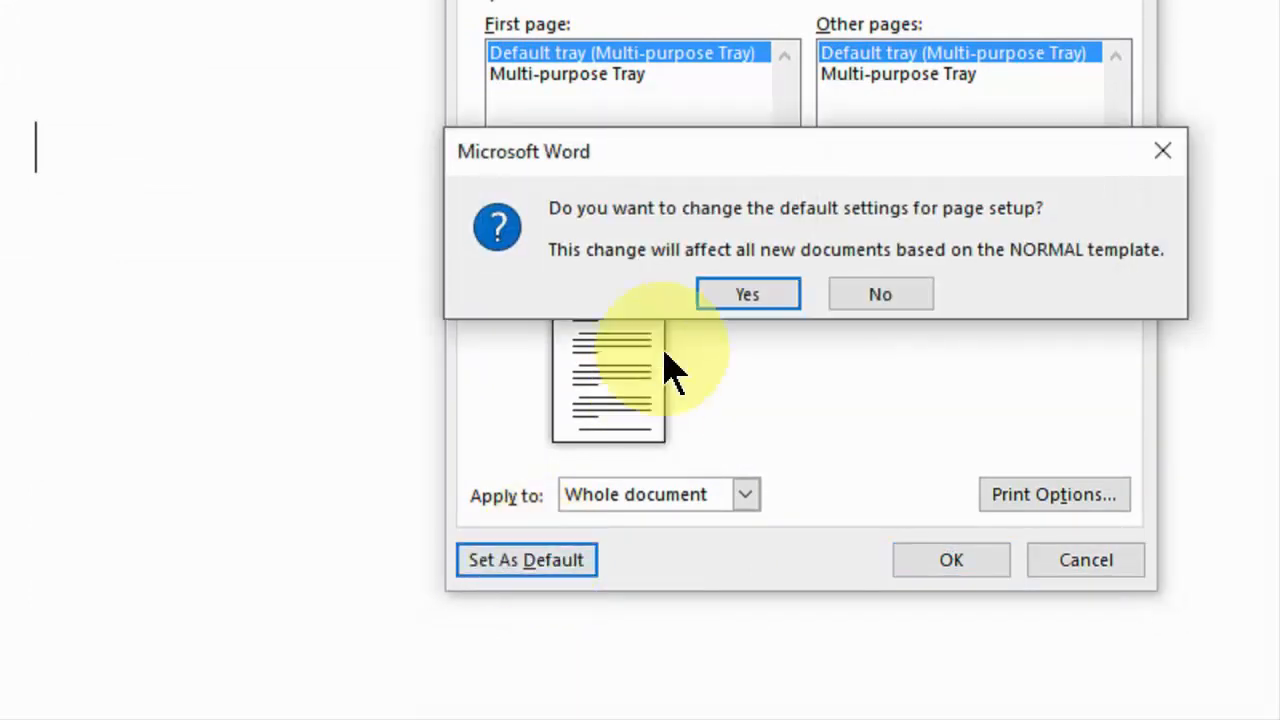
pyautogui.click(747, 293)
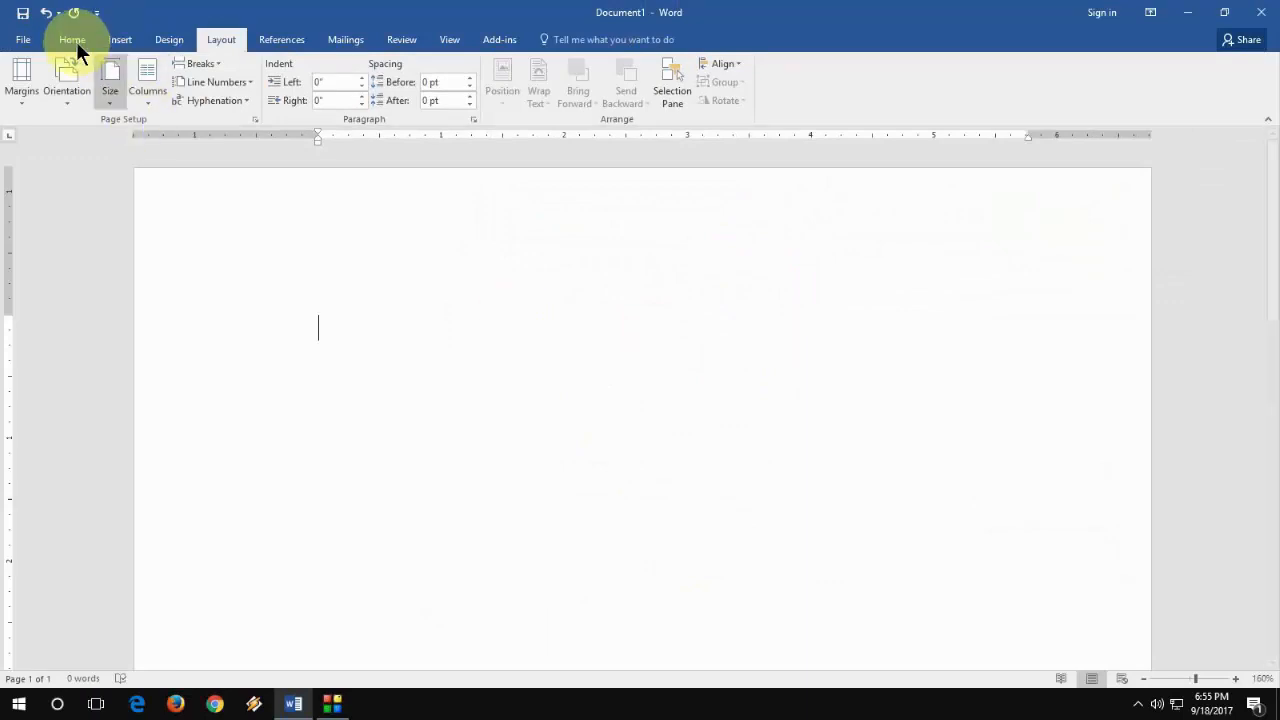
# Step: Verify the document's active font shows Cambria 13 pt
pyautogui.click(71, 39)
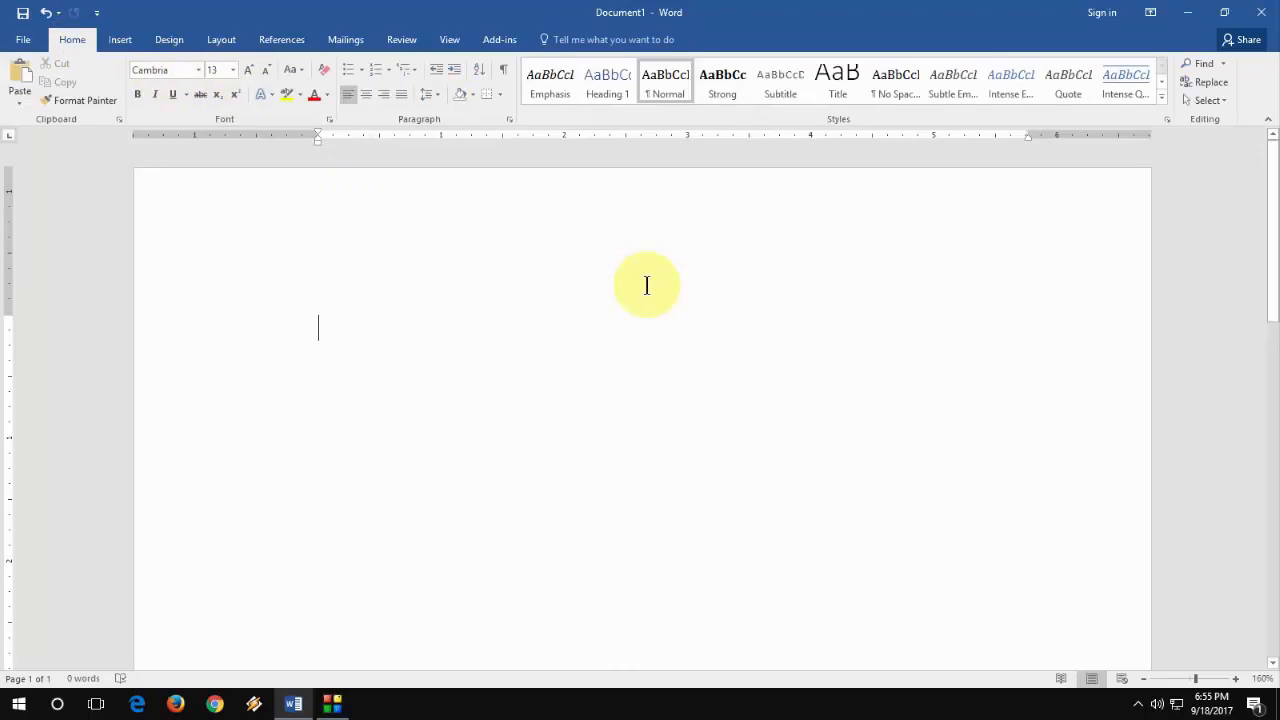
pyautogui.click(22, 39)
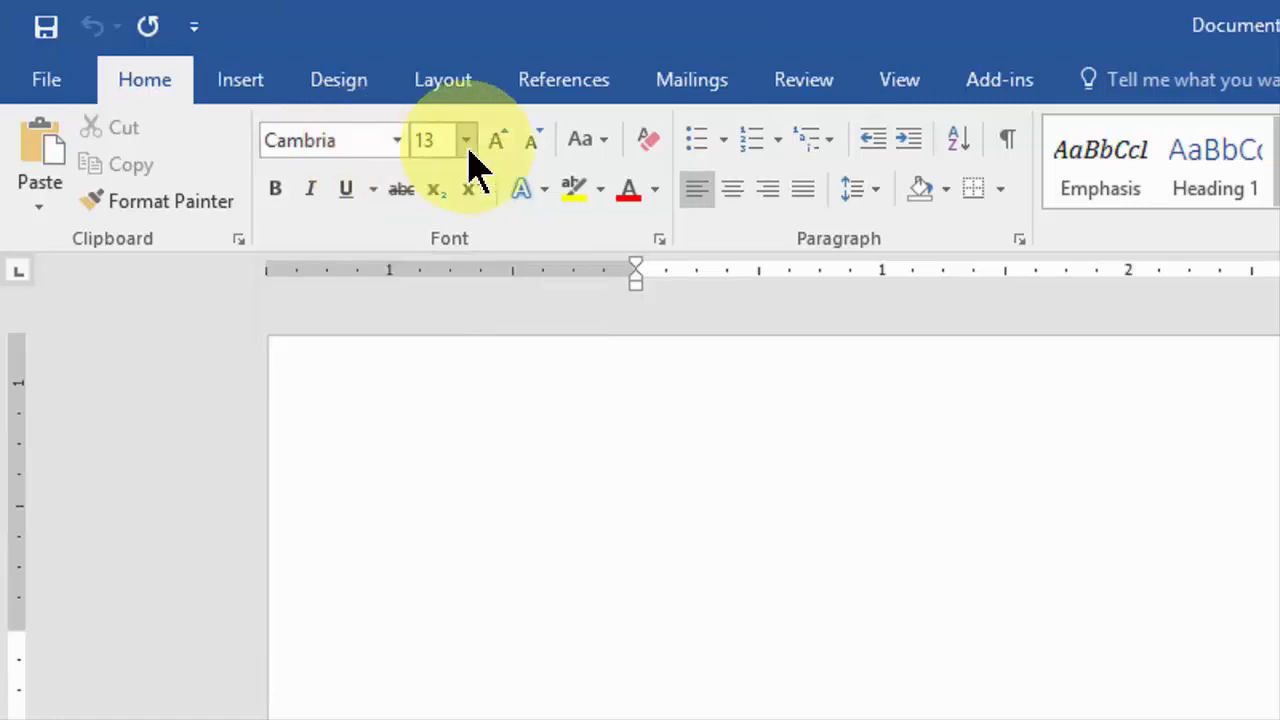
pyautogui.moveTo(435, 140)
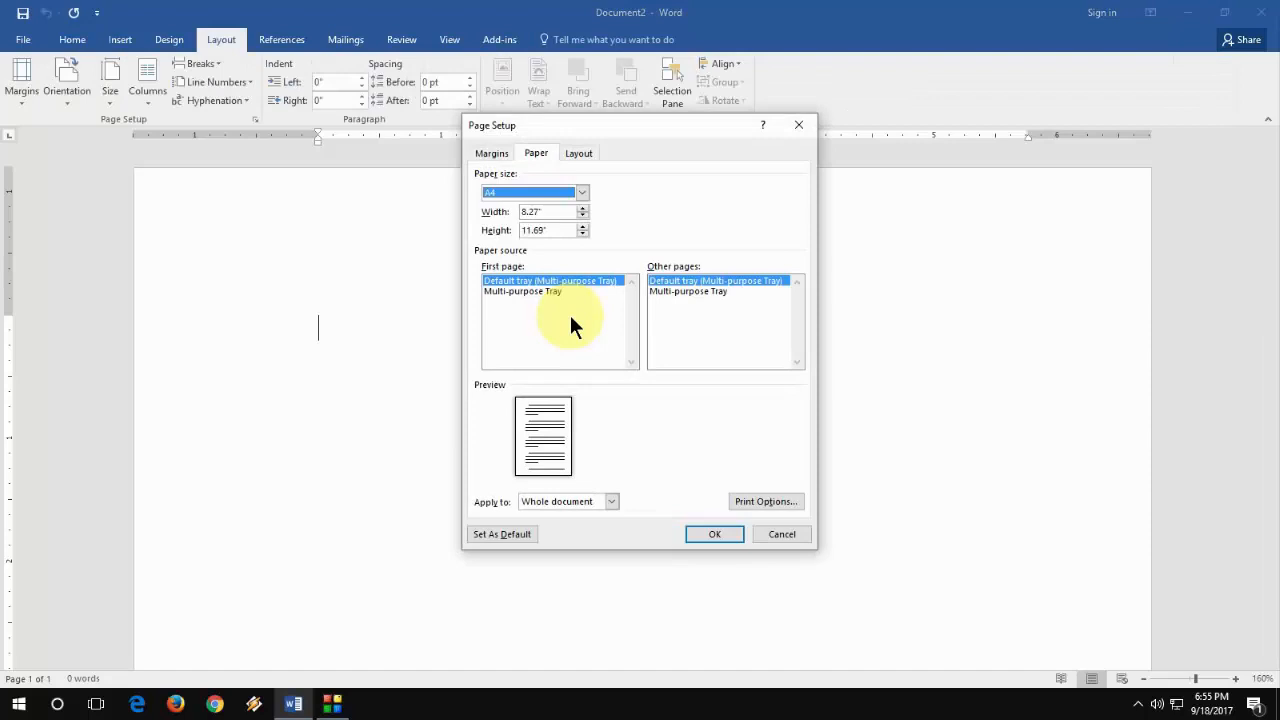
# Step: Confirm the new document's page setup carries A4 and the default margins, then close it
pyautogui.click(490, 153)
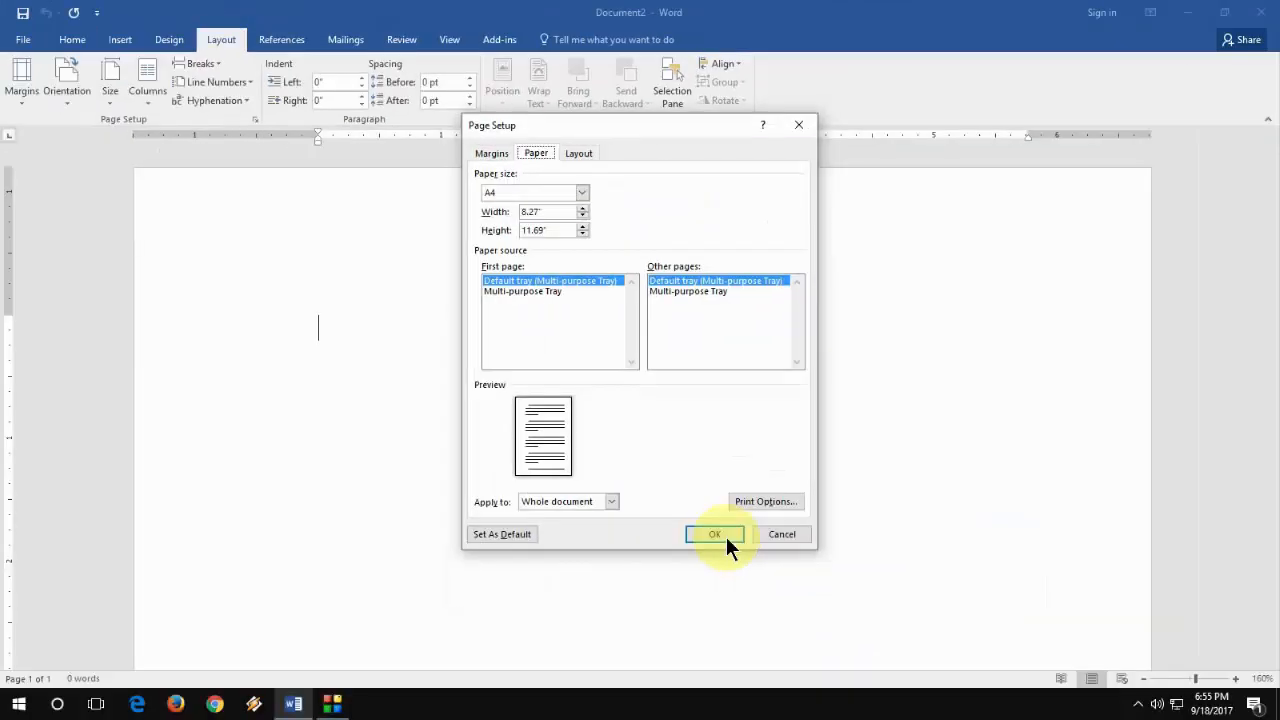
pyautogui.click(714, 533)
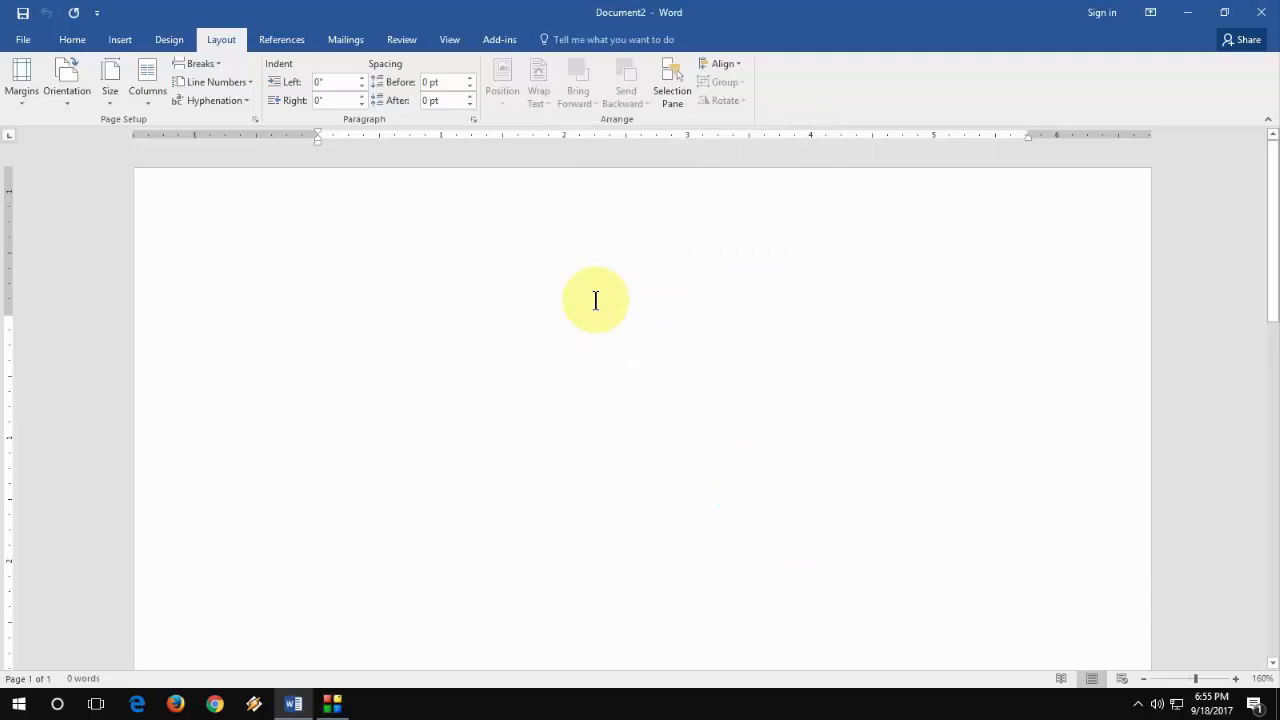
pyautogui.click(318, 327)
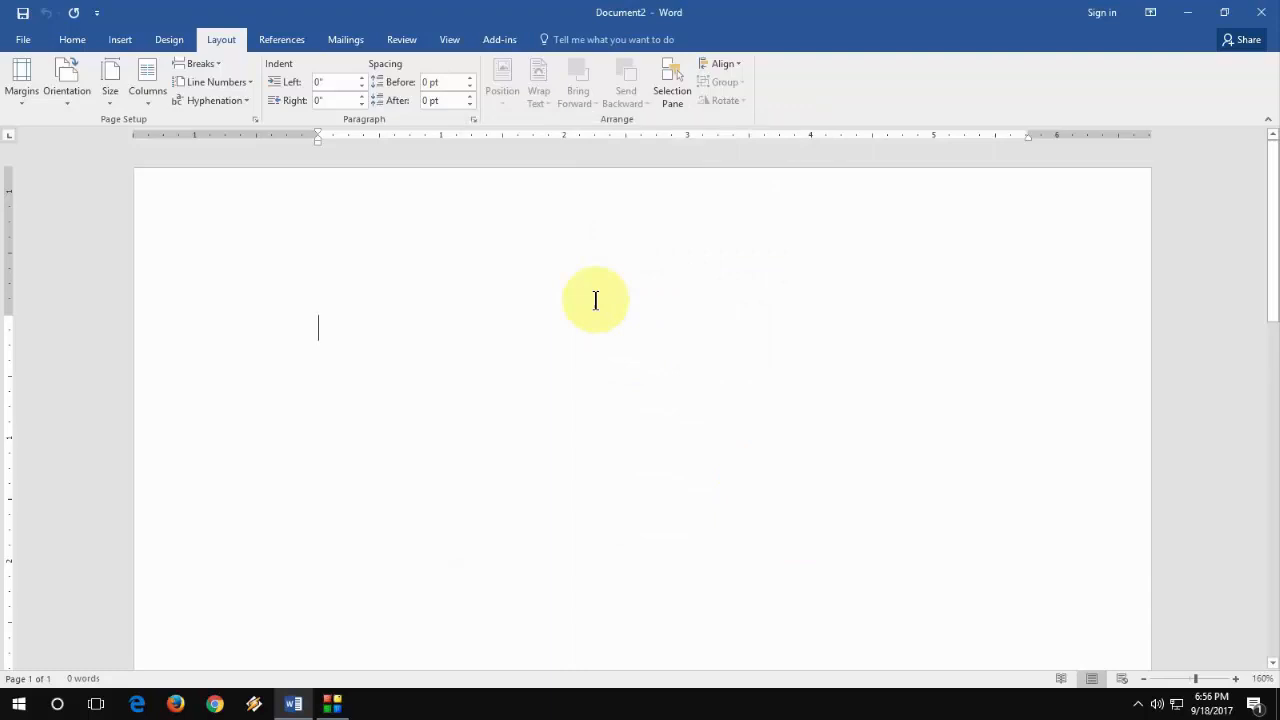